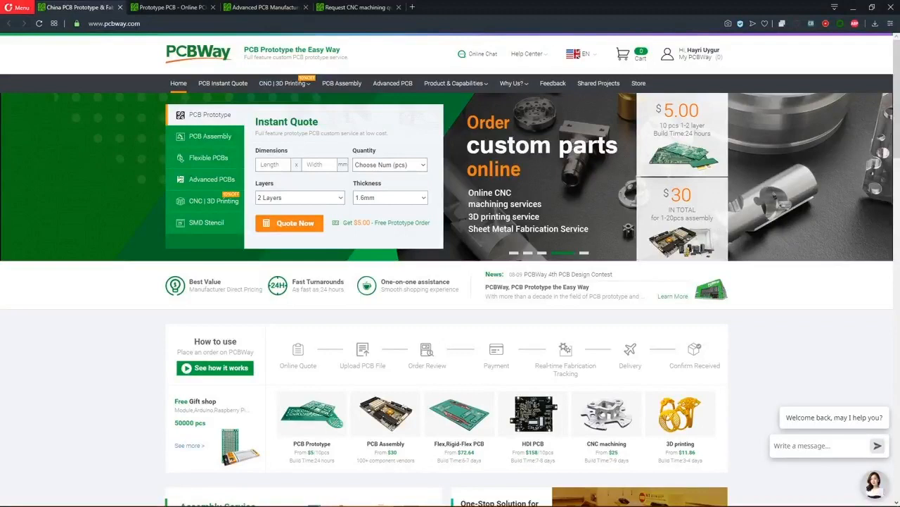
- Scroll through the PCB Specification Selection options such as layers, material and thickness
scroll(down, 3)
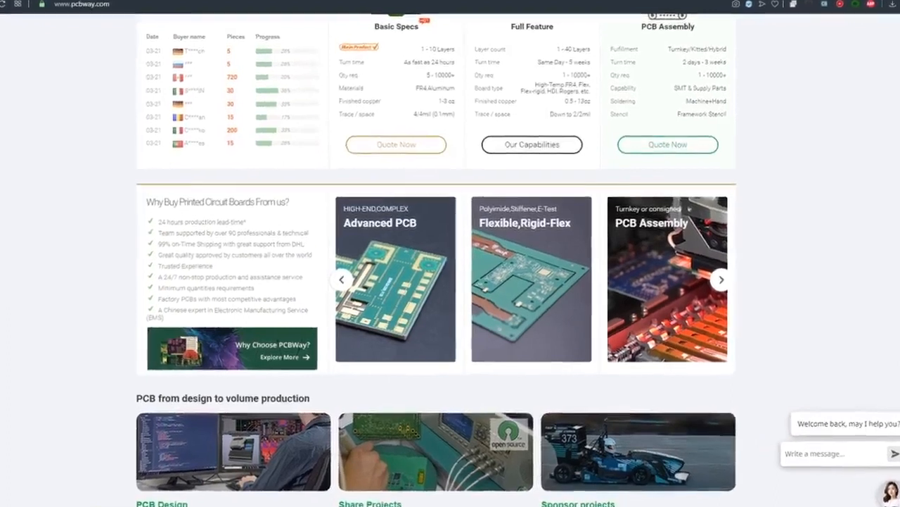
scroll(down, 3)
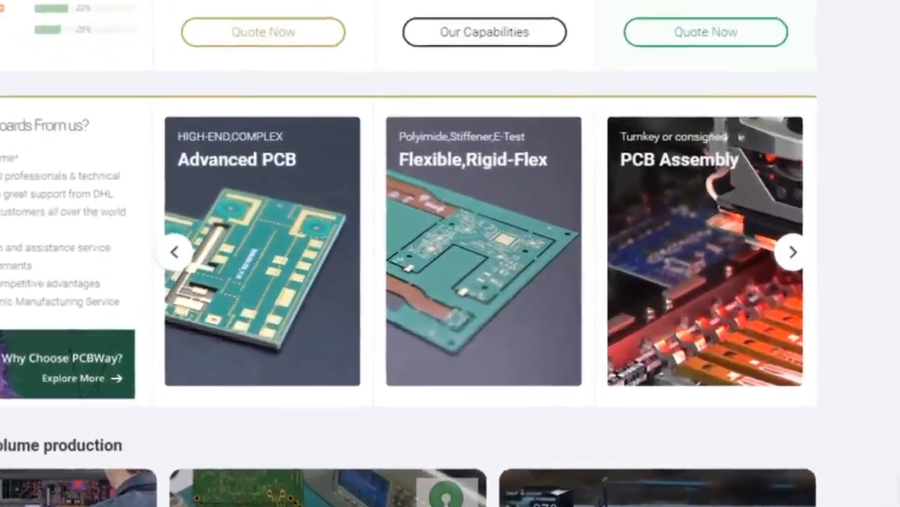
scroll(down, 3)
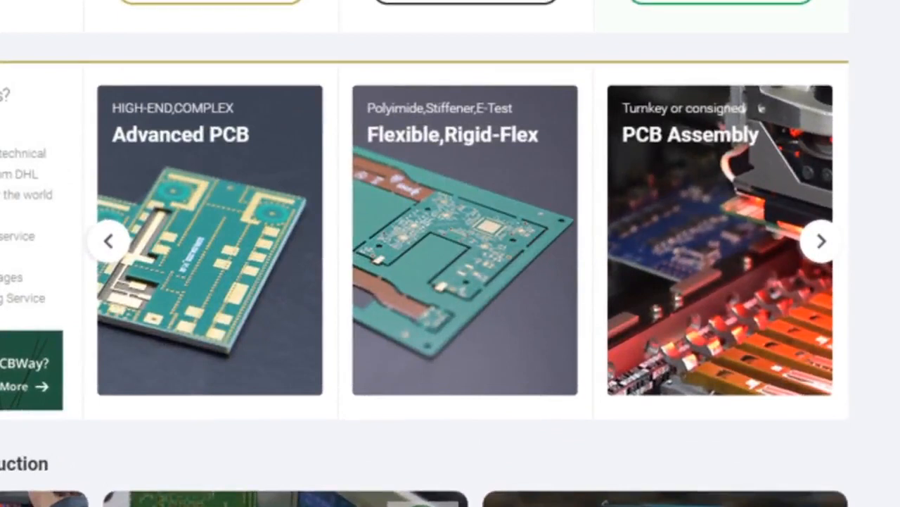
scroll(up, 3)
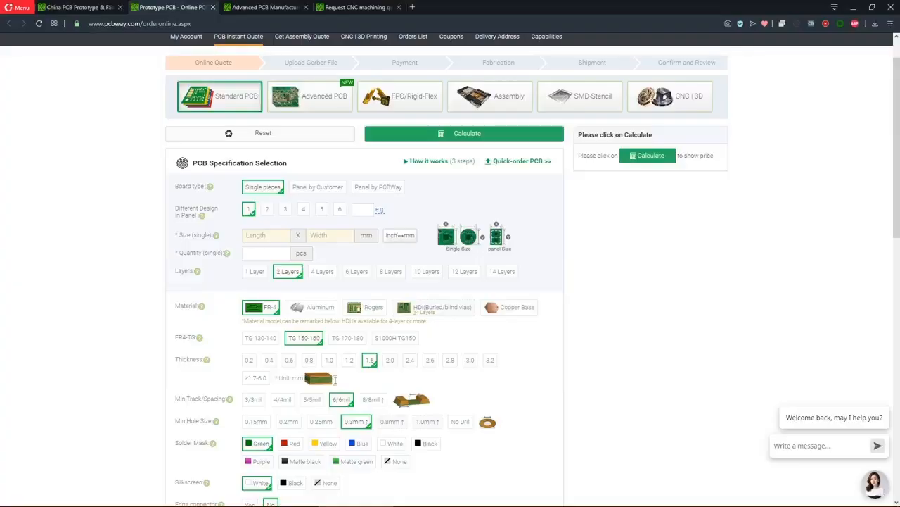
scroll(down, 3)
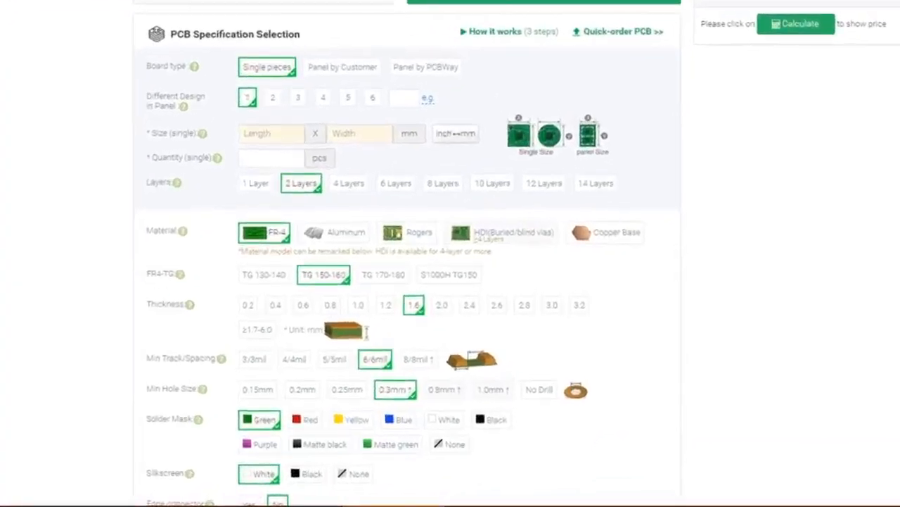
scroll(down, 3)
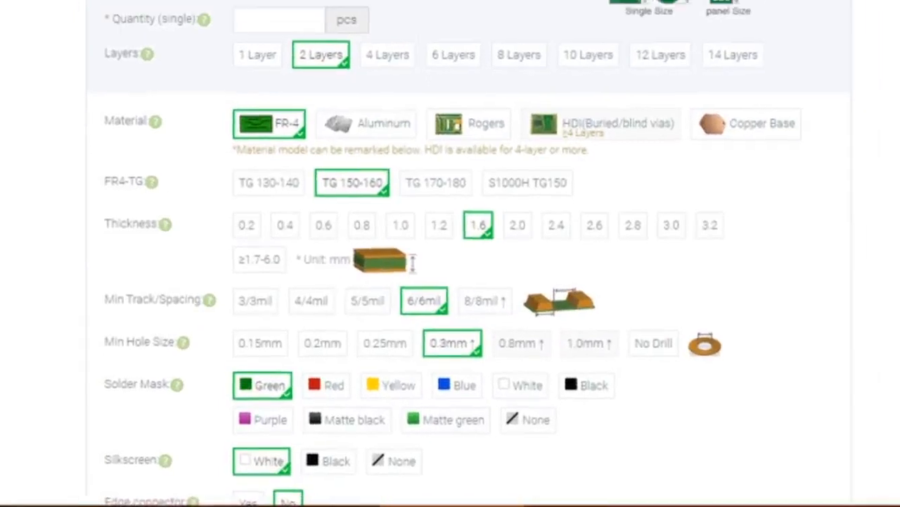
scroll(down, 3)
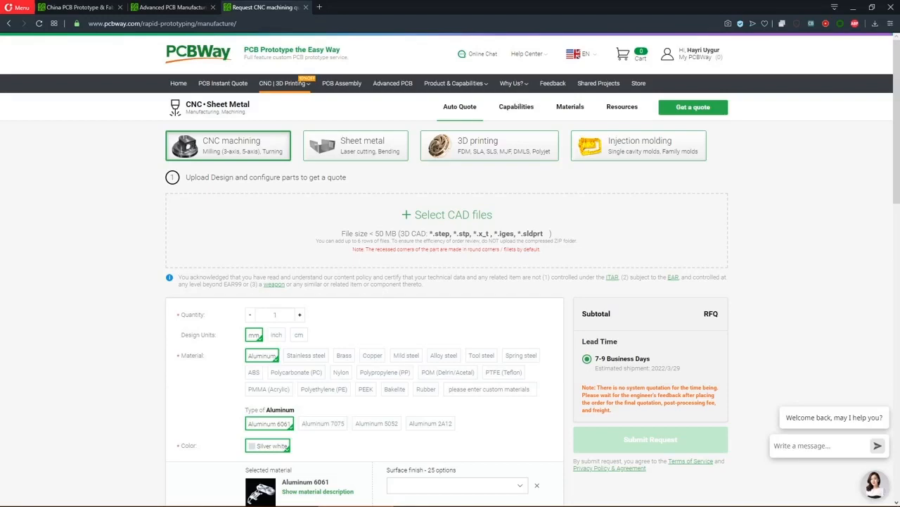
- Review the sheet metal and CNC machining quote forms, then switch to injection molding
click(354, 145)
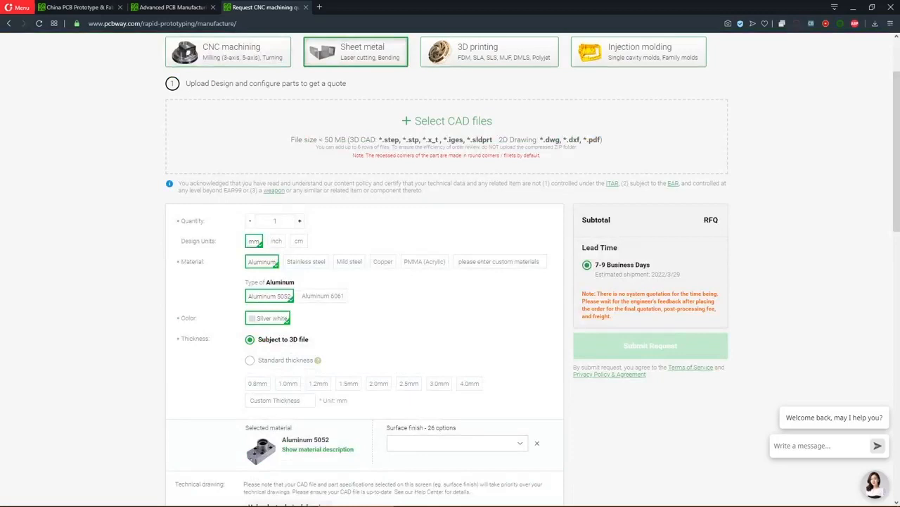
click(488, 51)
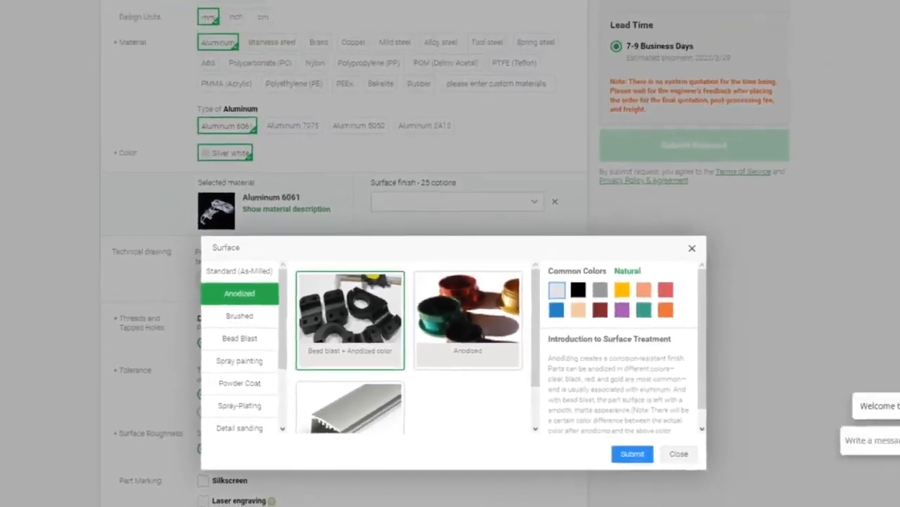
click(638, 51)
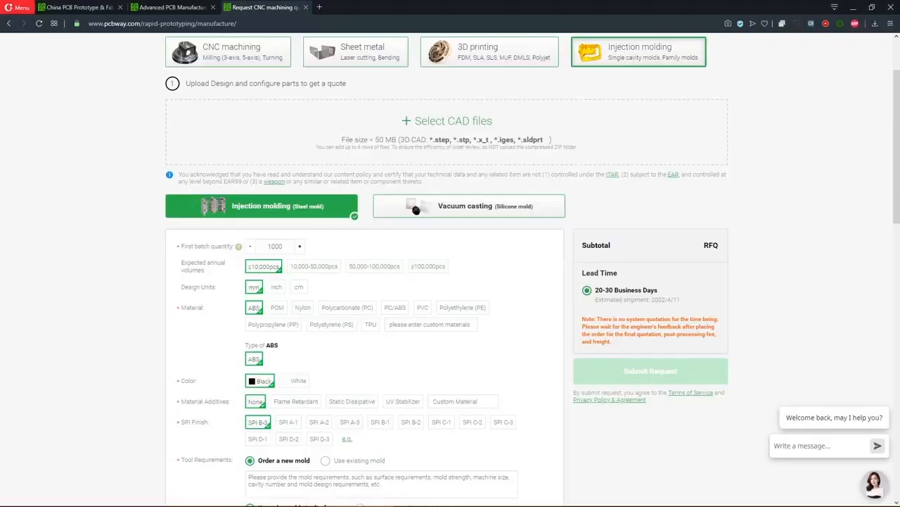